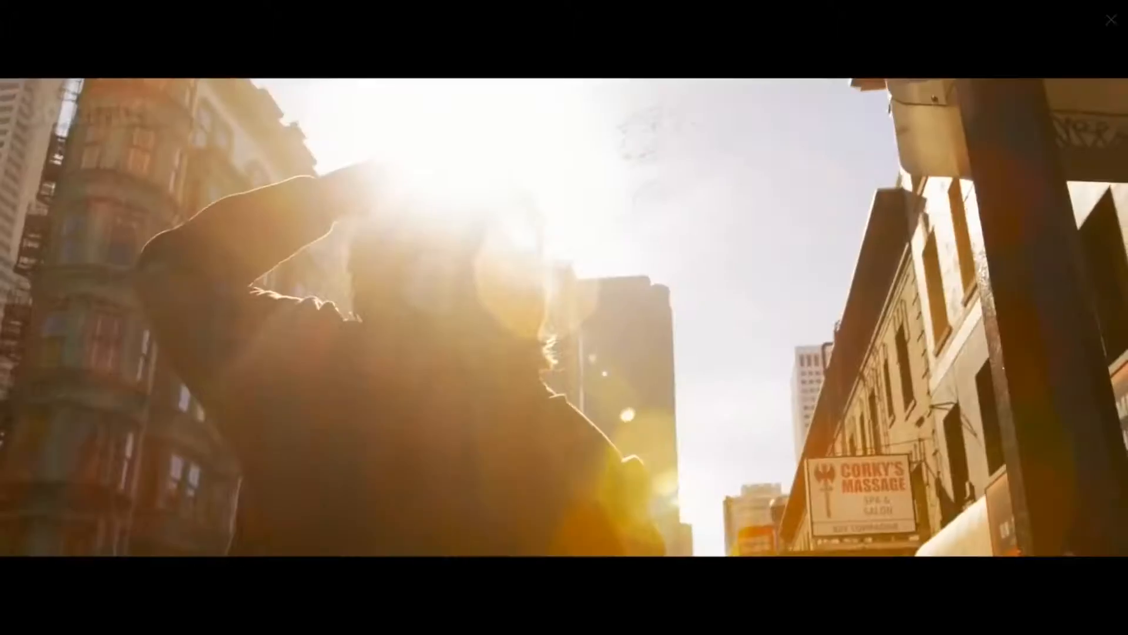
# Let the trailer play past the sunlit street shot to the black Boxoffice end card.
pyautogui.click(1110, 20)
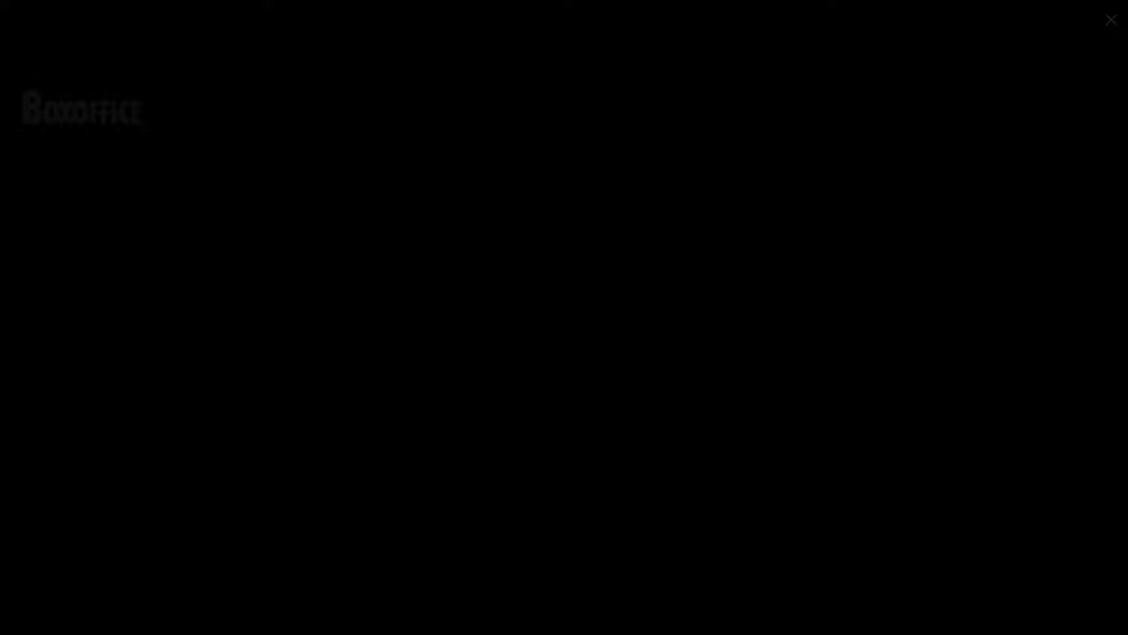